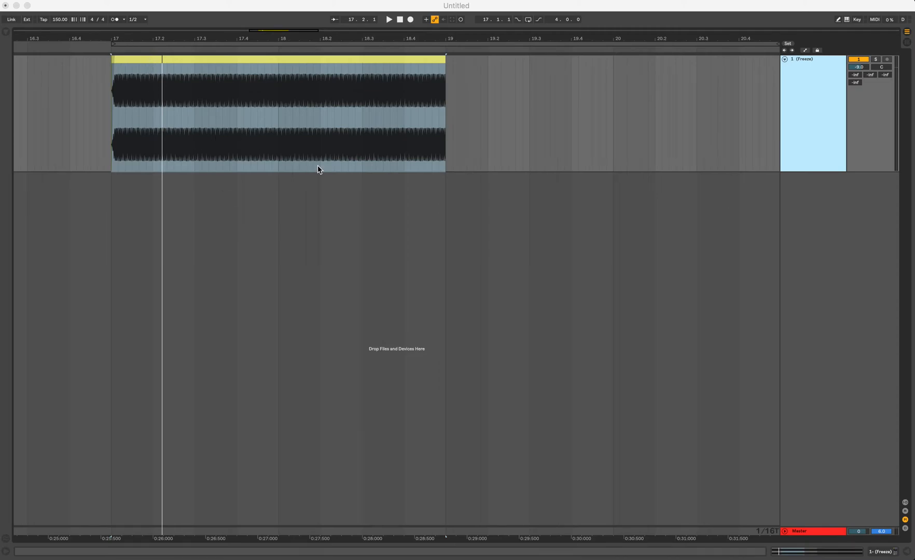
pyautogui.moveTo(173, 112)
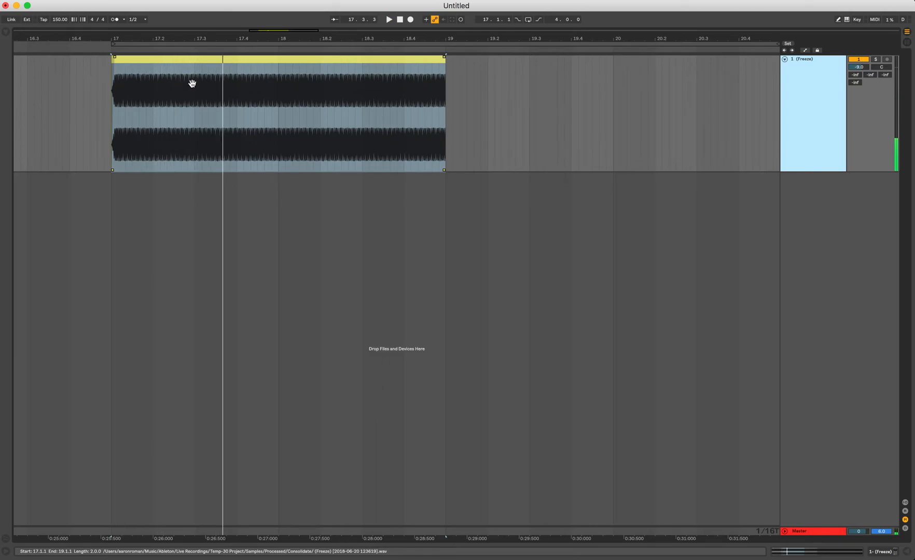
pyautogui.moveTo(183, 58)
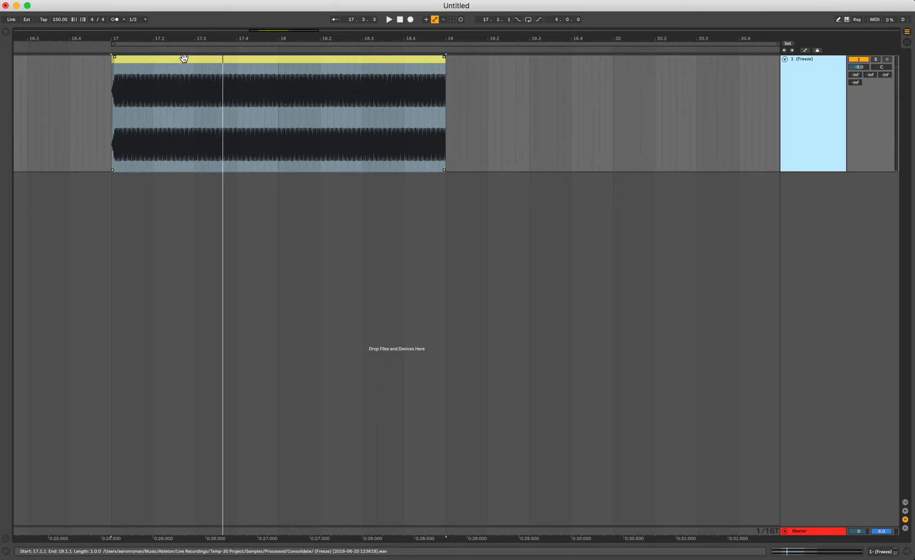
# Open the clip in Clip View and set its Warp Mode to Complex
pyautogui.doubleClick(277, 111)
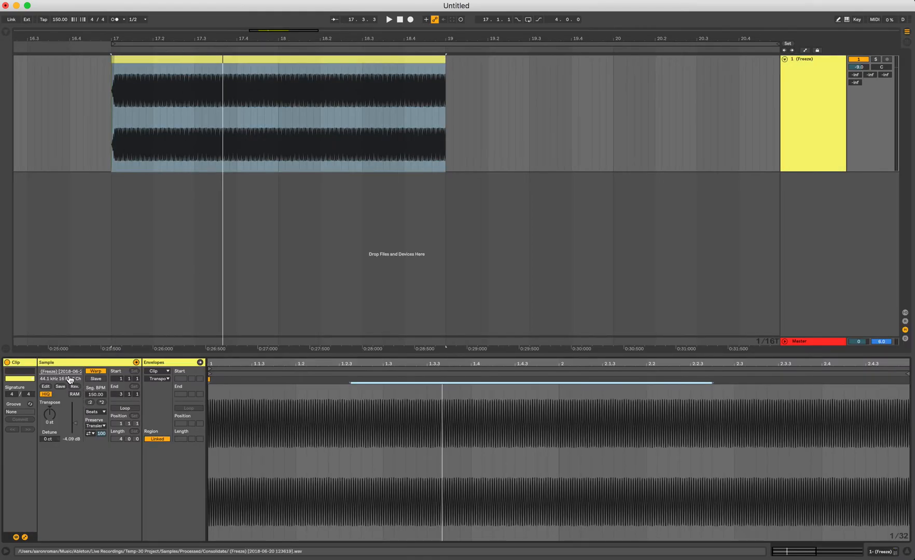
pyautogui.click(94, 412)
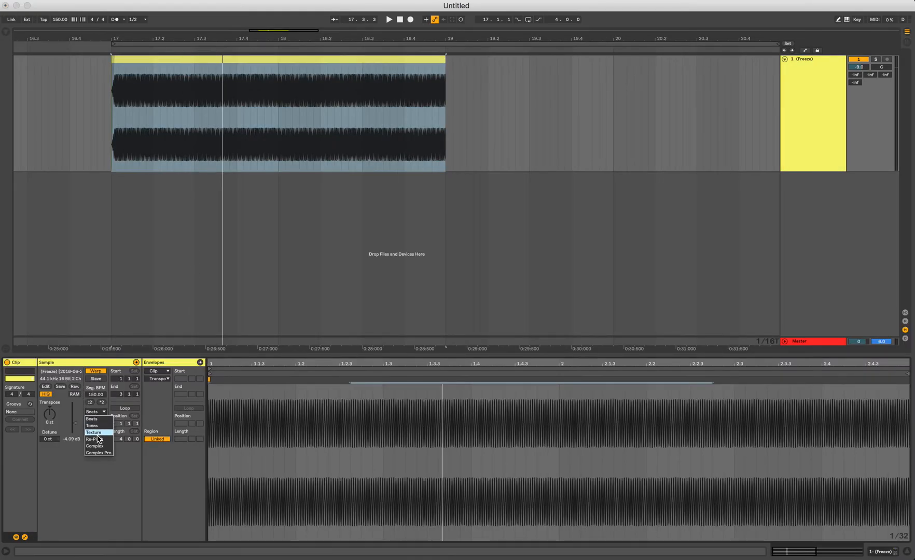
pyautogui.click(93, 446)
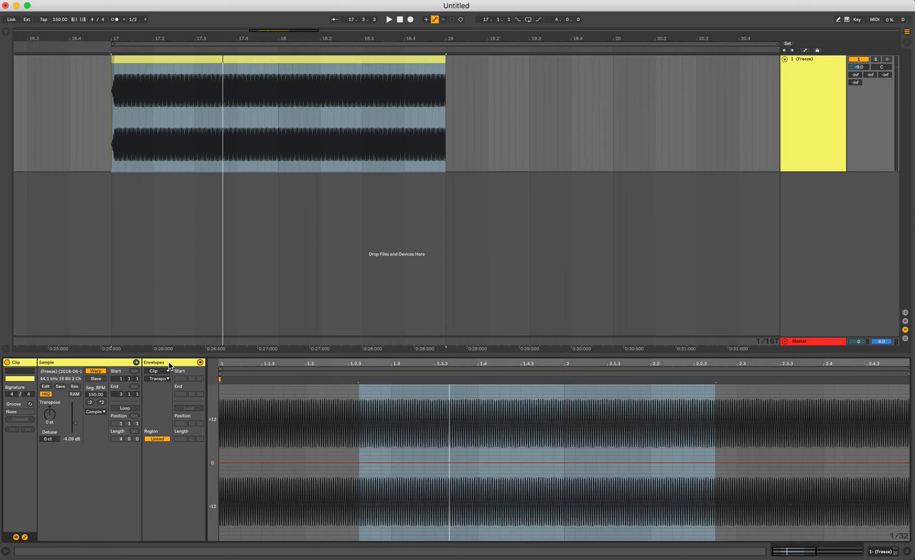
# Clear the old time selection by setting an insert mark at 1.2.1 in the envelope
pyautogui.click(159, 379)
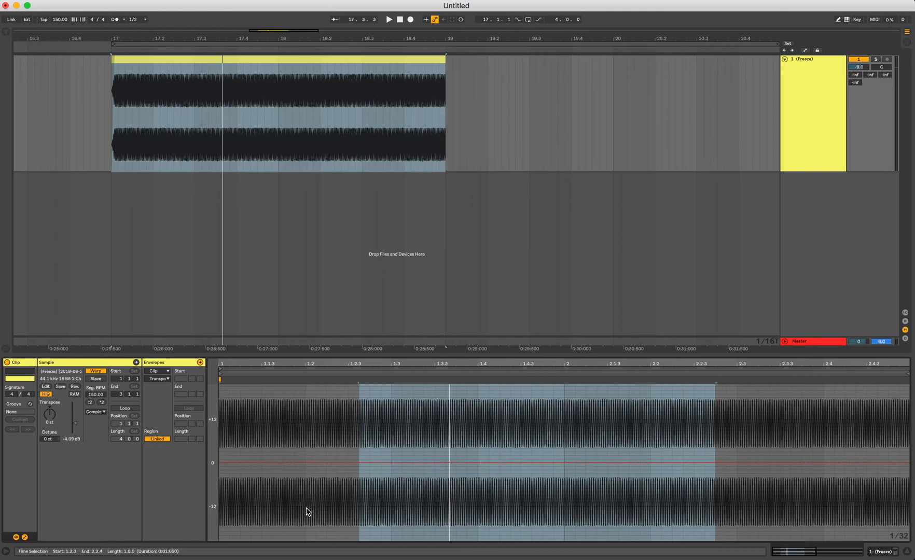
pyautogui.moveTo(418, 432)
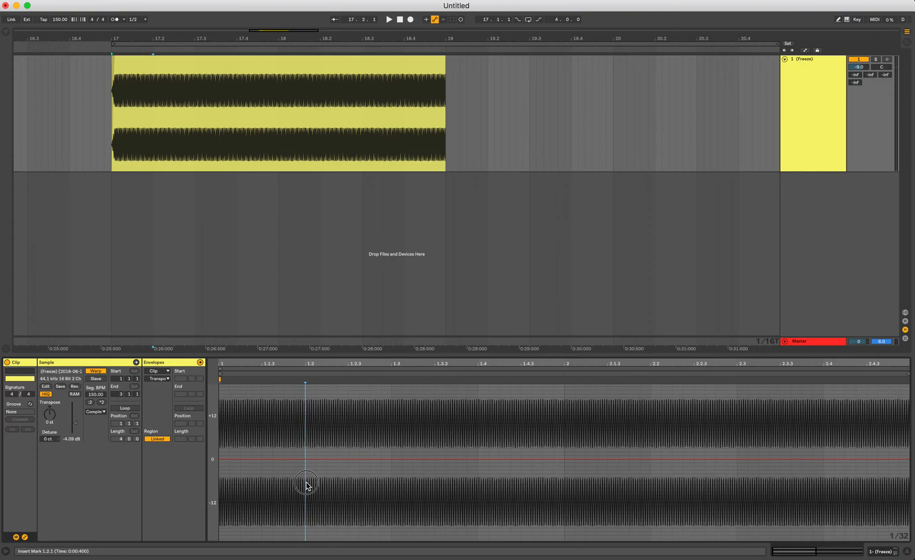
# Select 1.2.1–1.3.1 in the Transposition envelope and drag that segment up to +12 st
pyautogui.moveTo(305, 461); pyautogui.dragTo(382, 461)
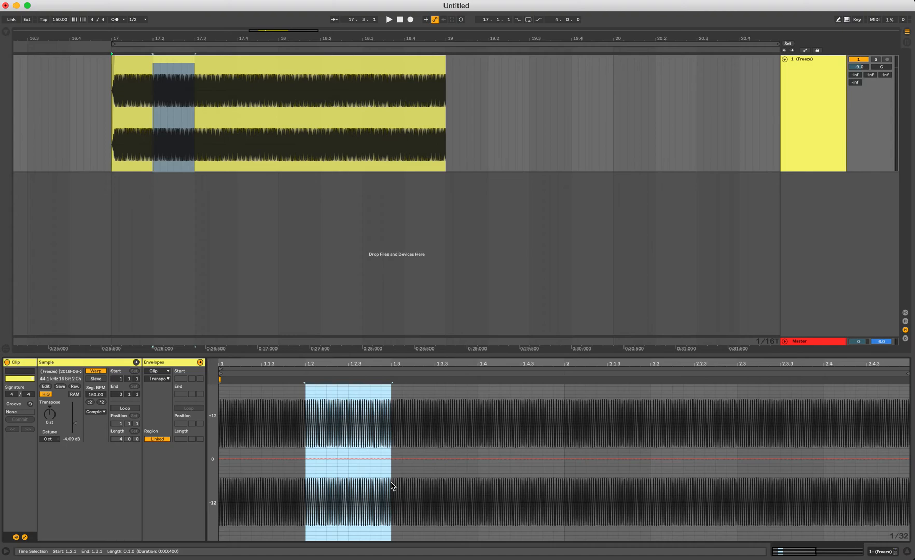
pyautogui.moveTo(346, 473)
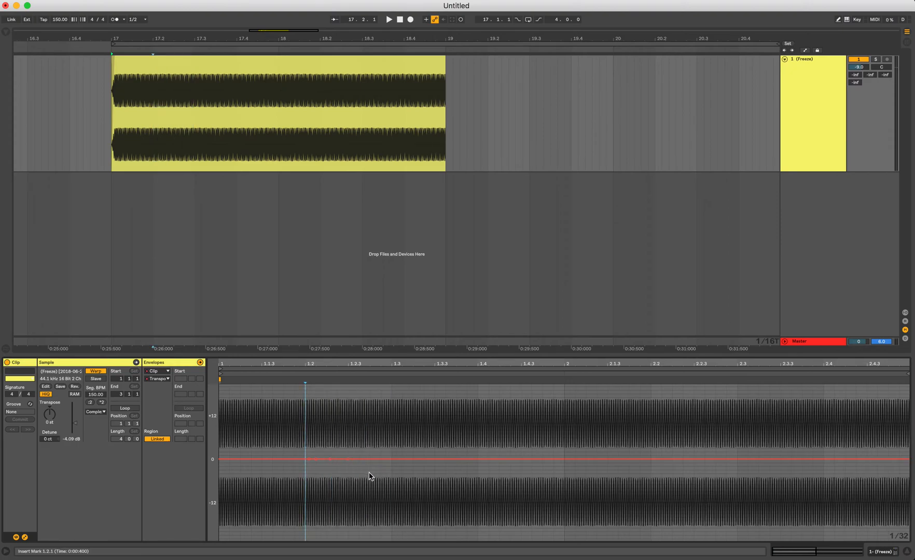
pyautogui.moveTo(298, 485)
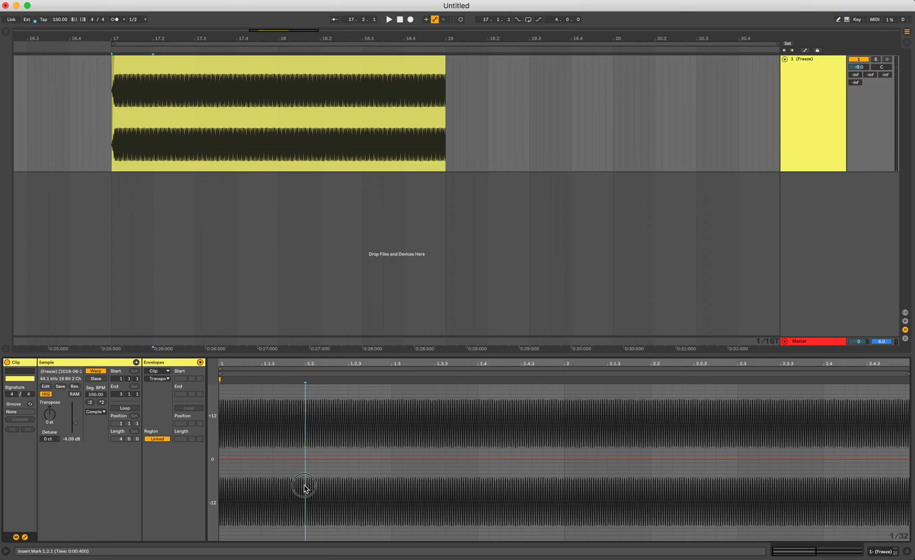
pyautogui.moveTo(304, 459); pyautogui.dragTo(392, 459)
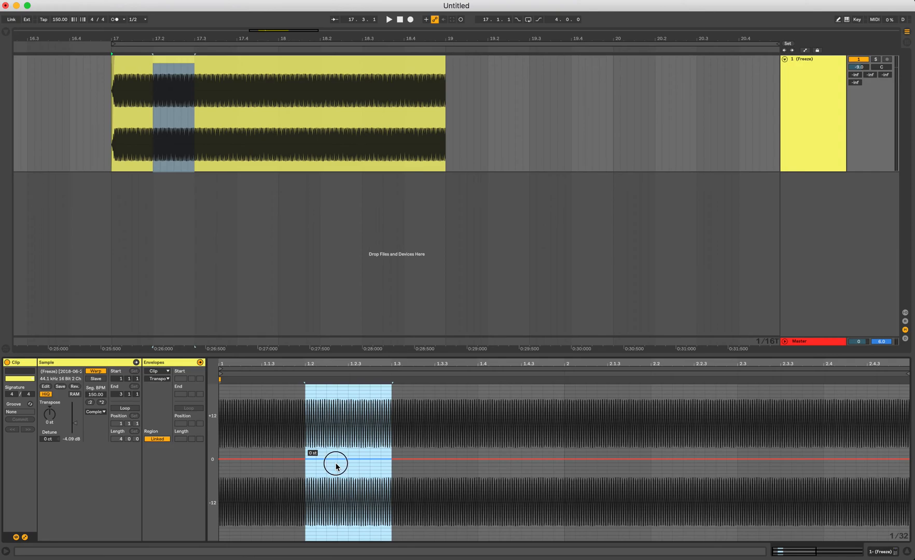
pyautogui.moveTo(336, 464); pyautogui.dragTo(336, 424)
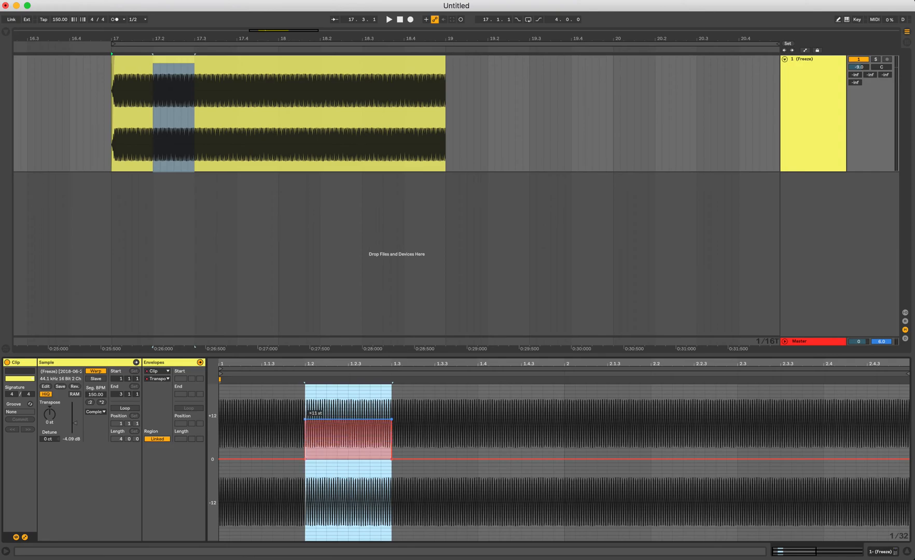